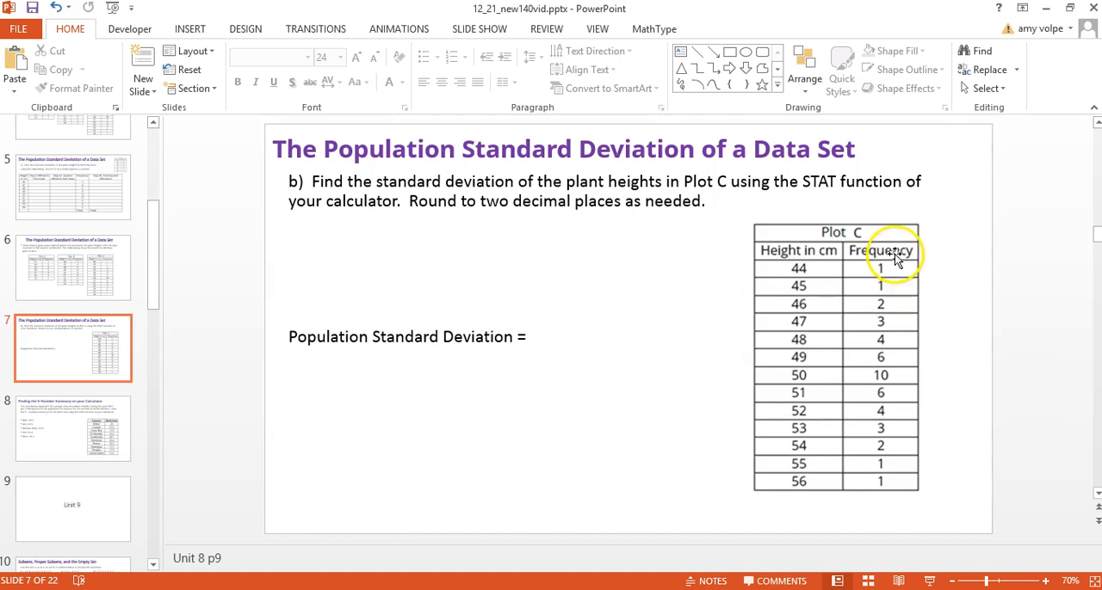
mouse_move(823, 277)
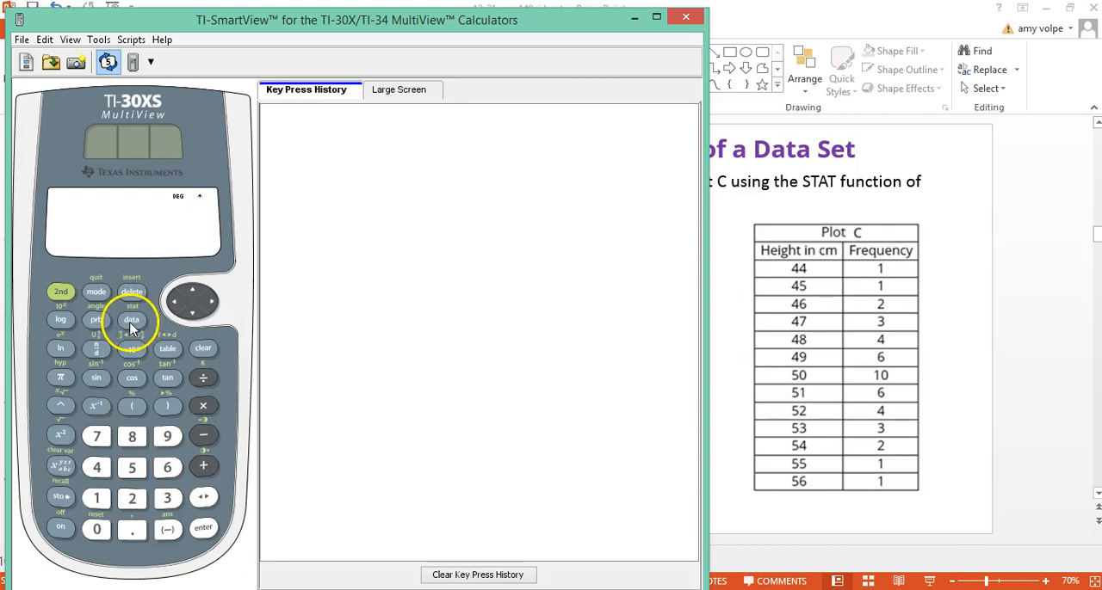
Step: Use the data key to show the list editor with its previously entered values
click(130, 320)
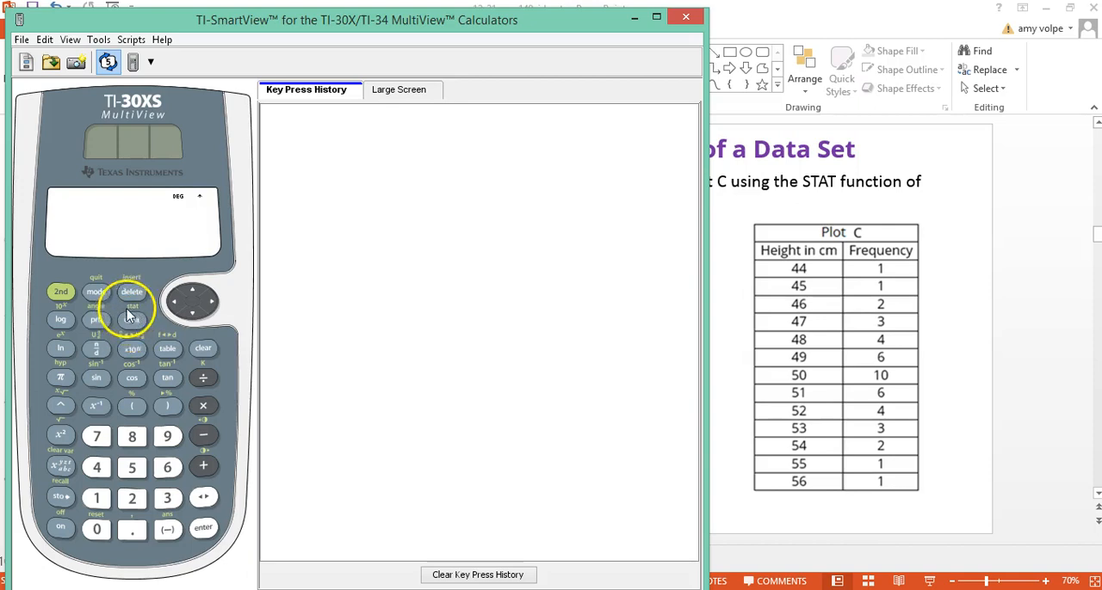
click(60, 291)
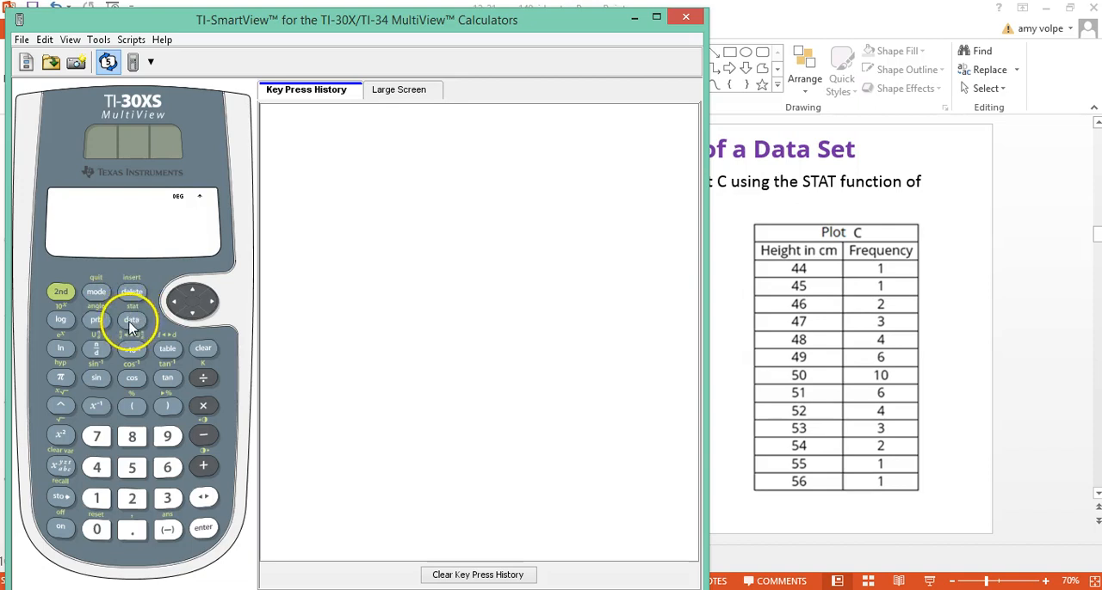
click(131, 320)
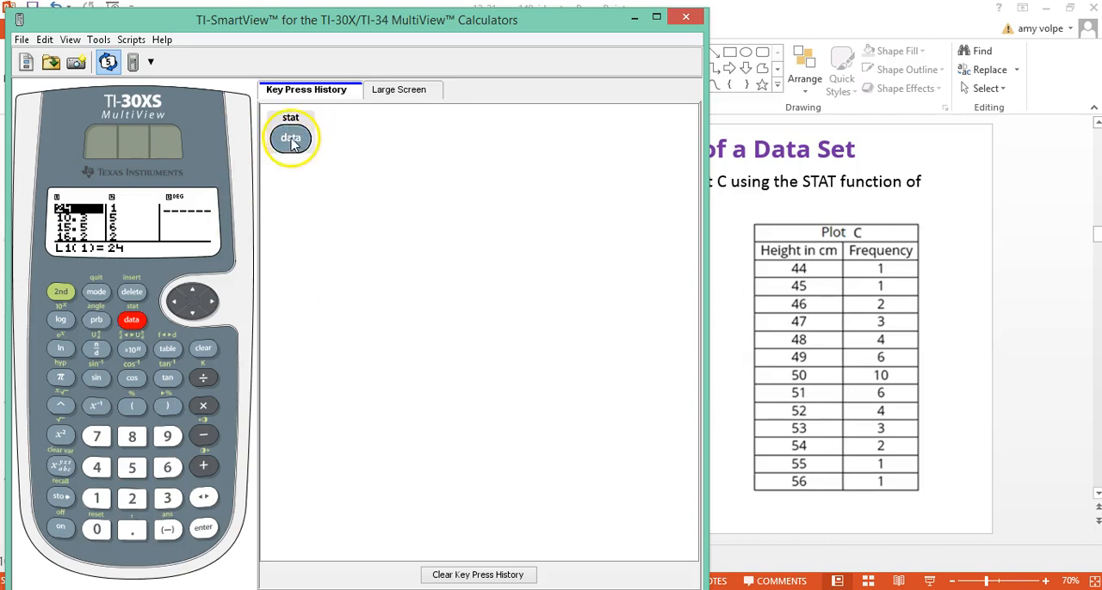
mouse_move(131, 203)
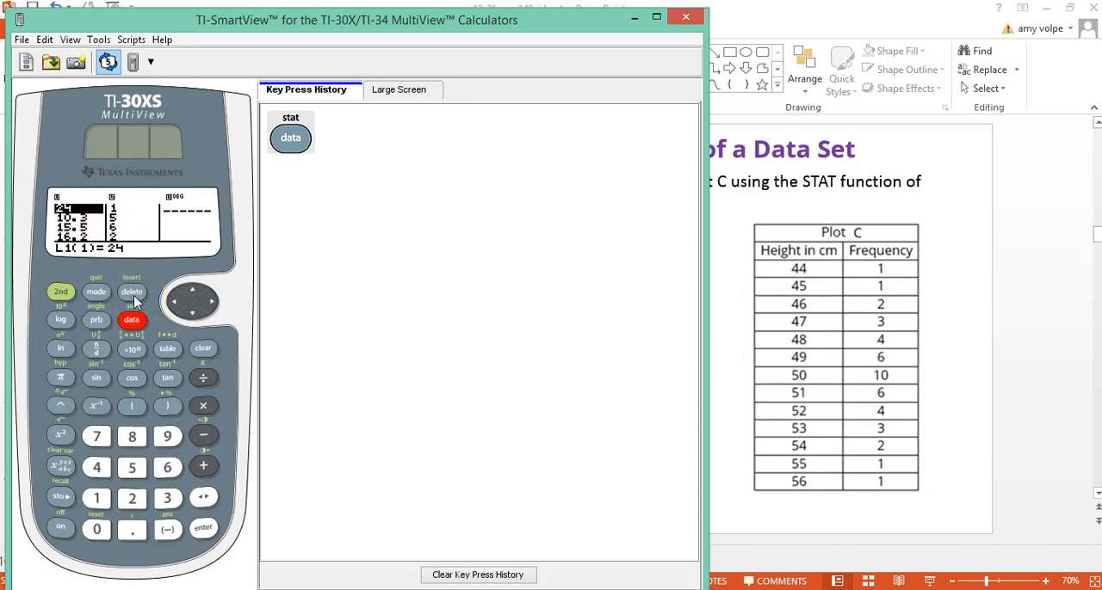
Step: Clear lists L1 and L2 through the Clear L1 and Clear L2 menu options
click(131, 321)
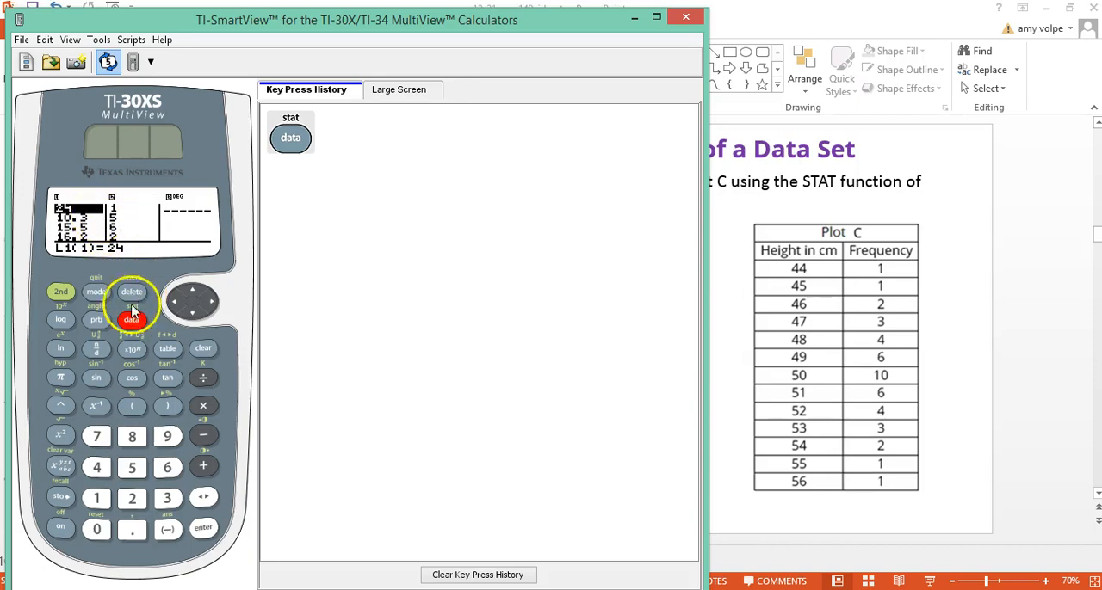
click(131, 320)
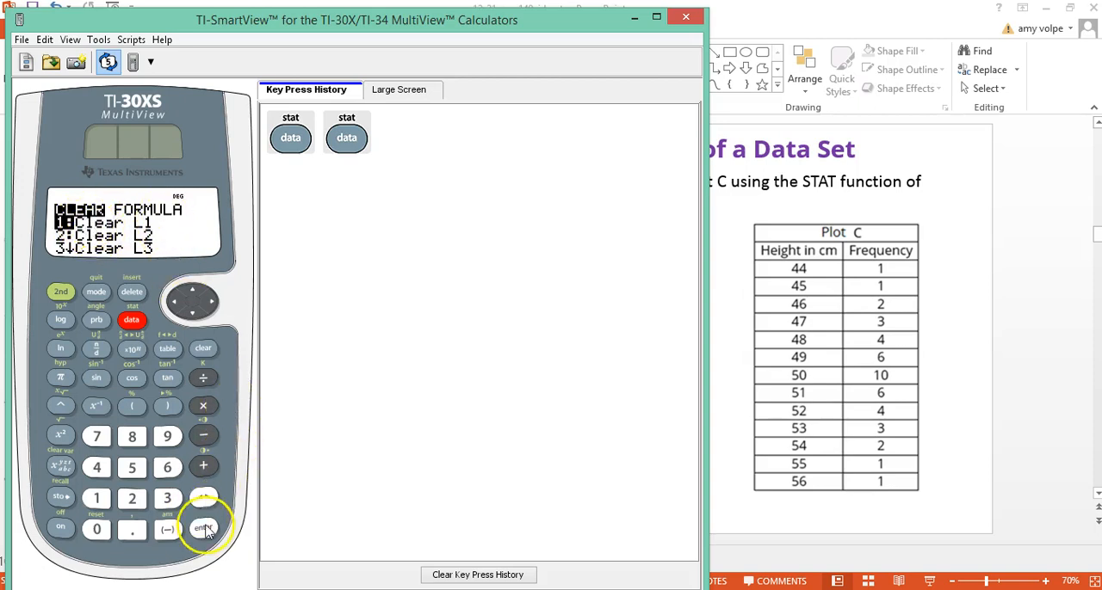
click(203, 531)
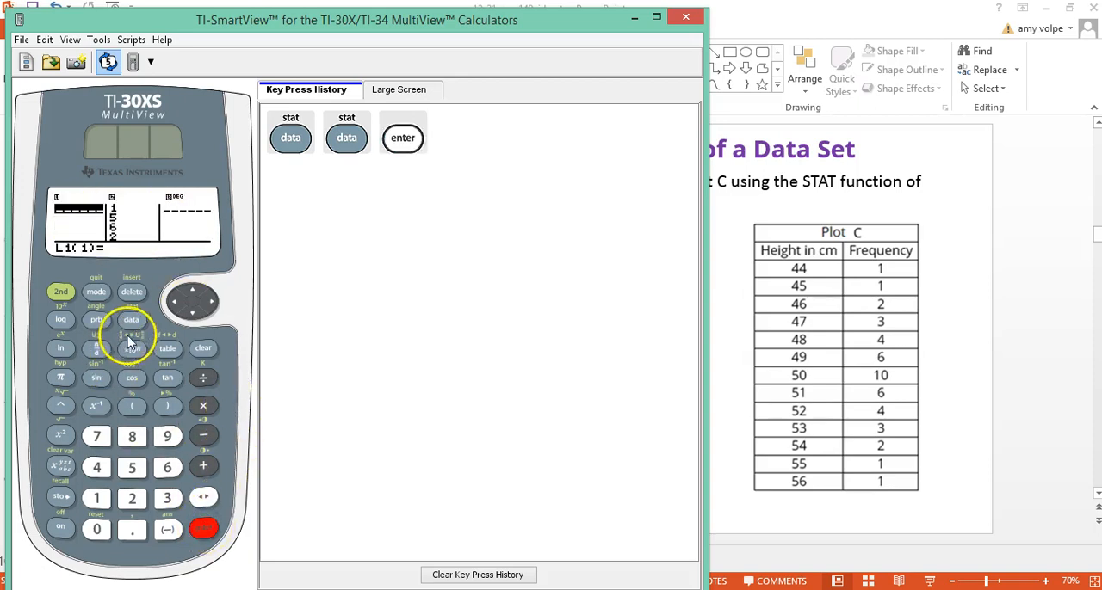
click(131, 320)
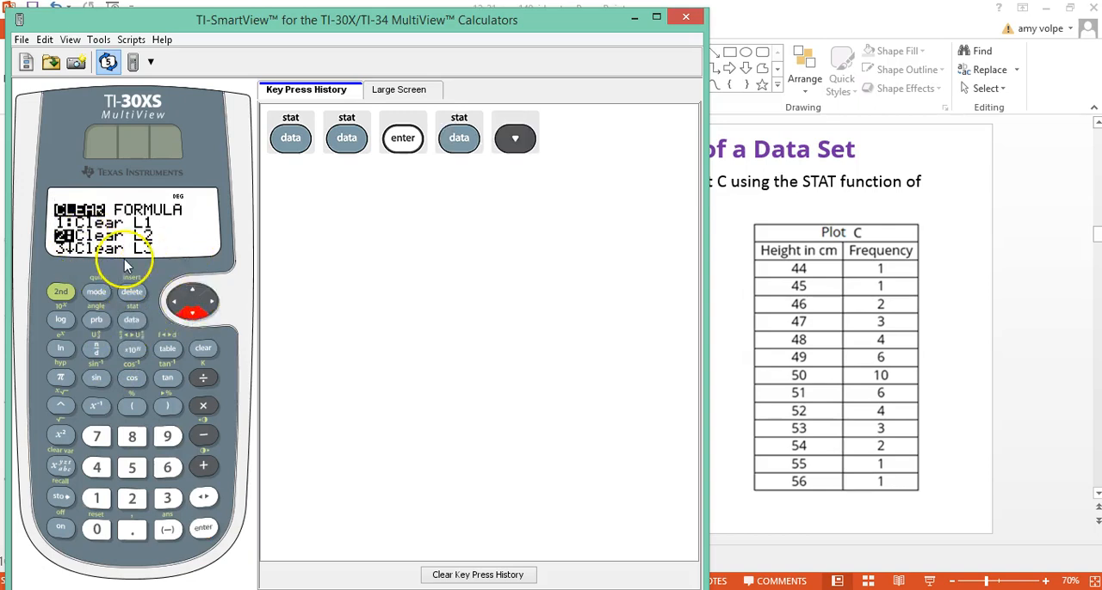
click(203, 526)
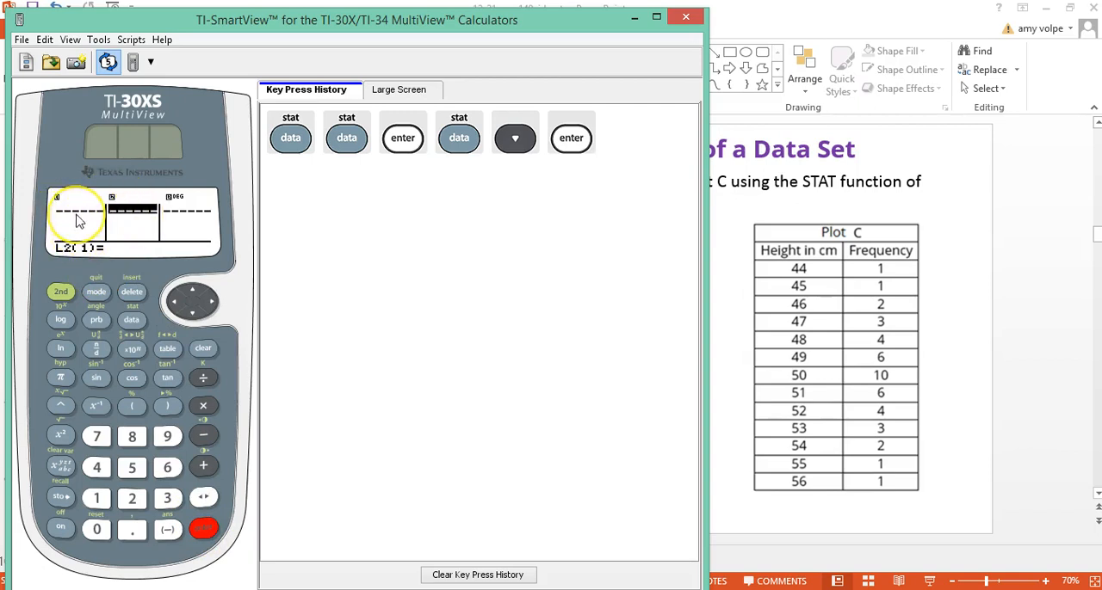
mouse_move(176, 301)
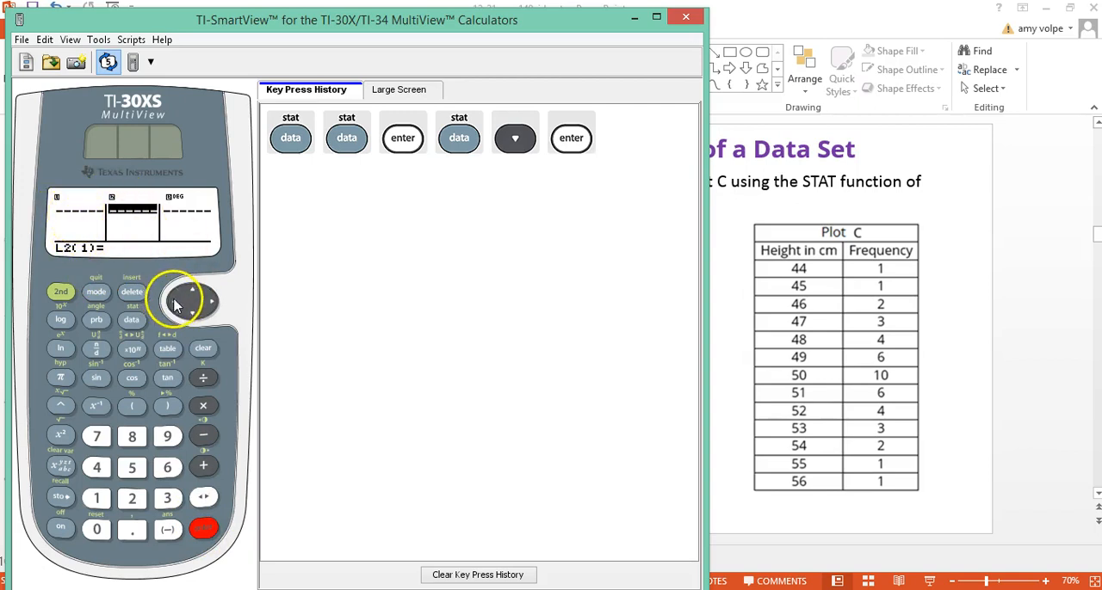
Step: Move to L1 and enter the Plot C heights 44 through 56
click(176, 301)
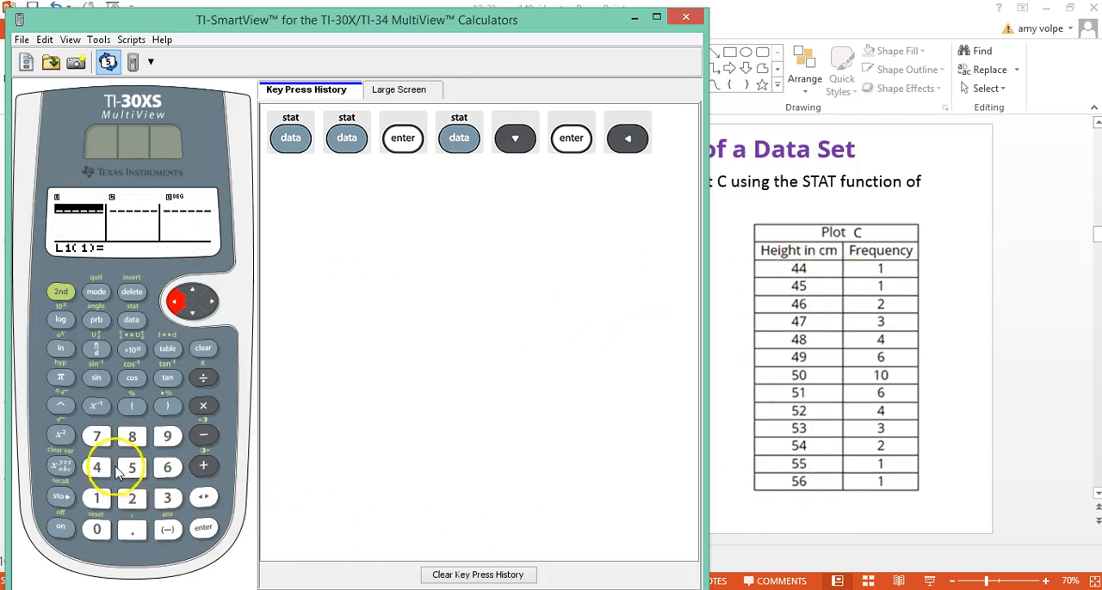
click(97, 468)
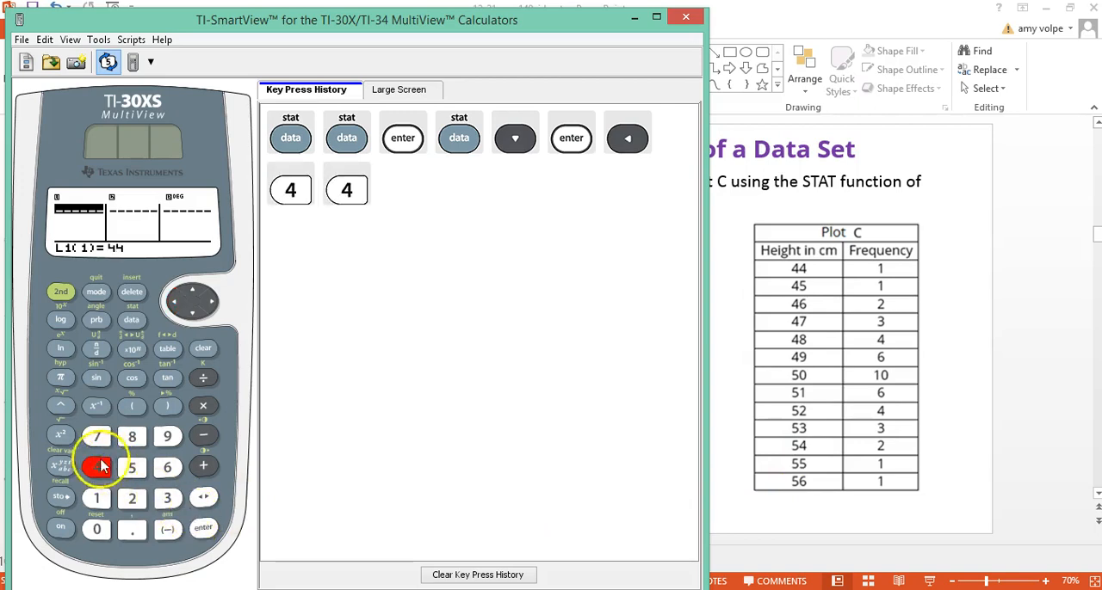
click(203, 526)
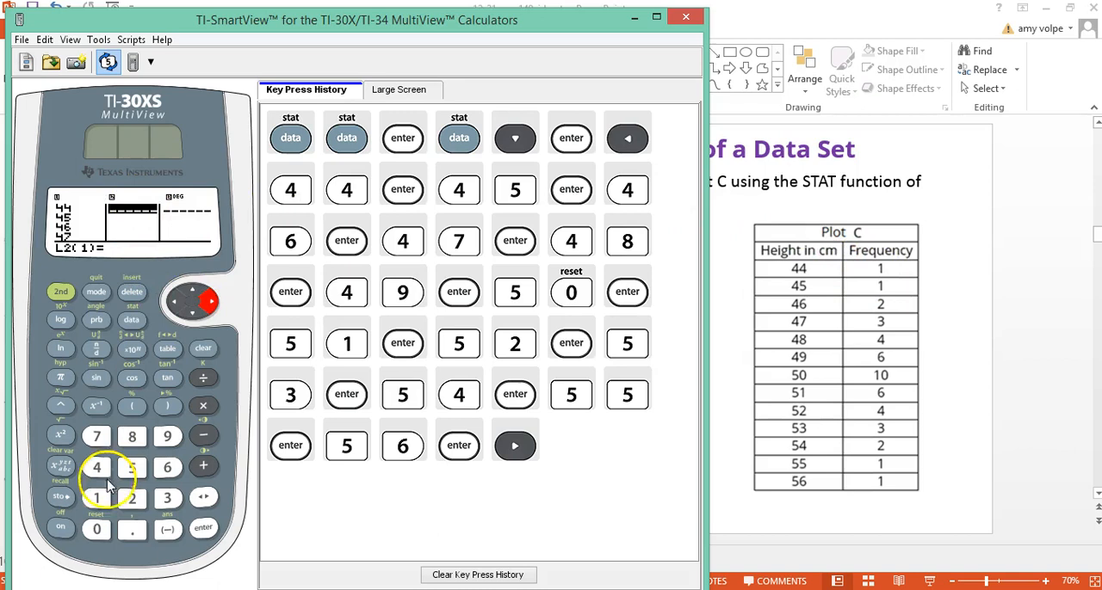
Step: Enter the frequencies 1,1,2,3,4,6,10,6,4,3,2,1,1 in L2 and clear the key press history
click(96, 500)
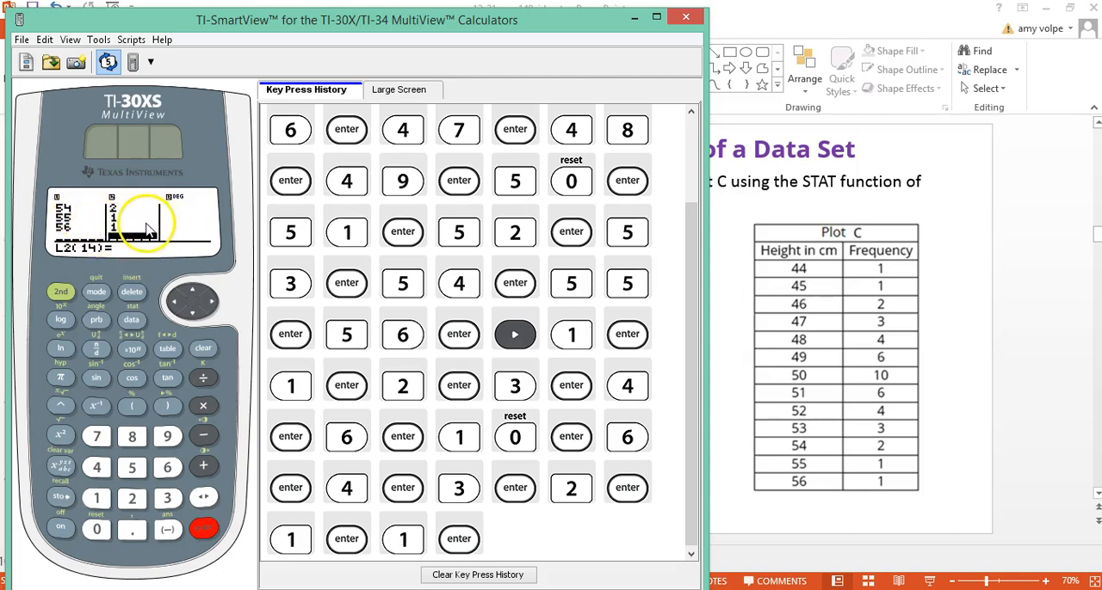
click(477, 575)
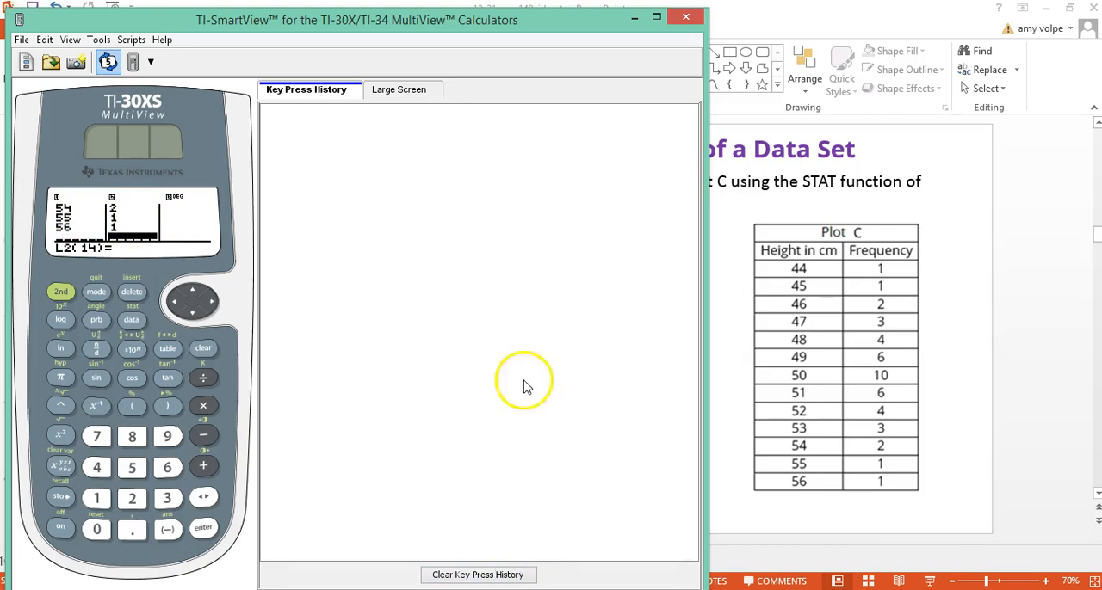
mouse_move(406, 227)
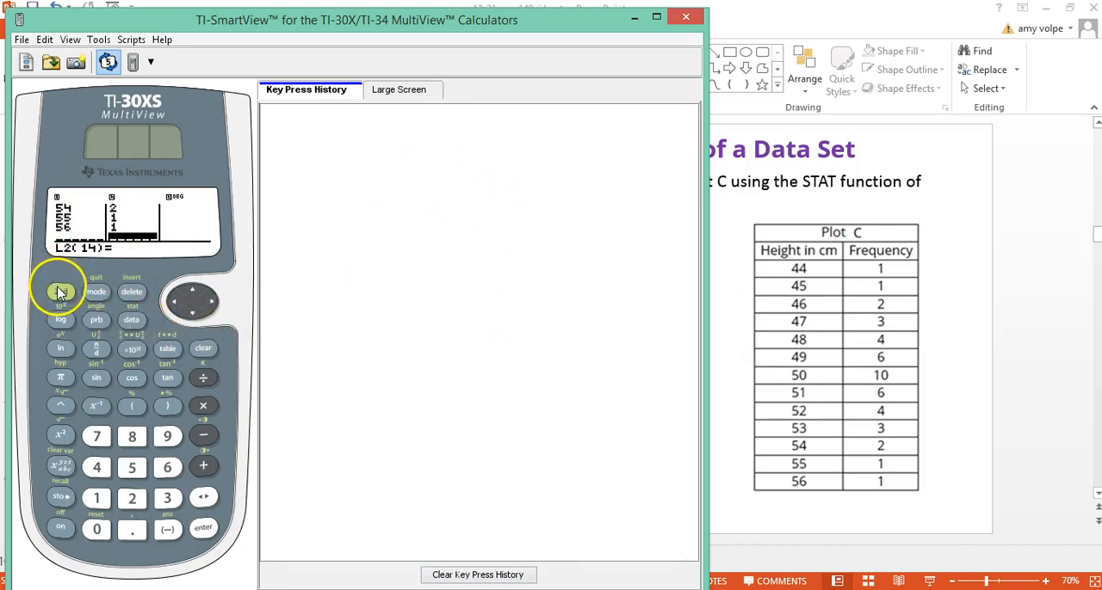
Step: Choose 1-Var Stats from the STATS menu with data from L1, moving to the FRQ setting
click(60, 291)
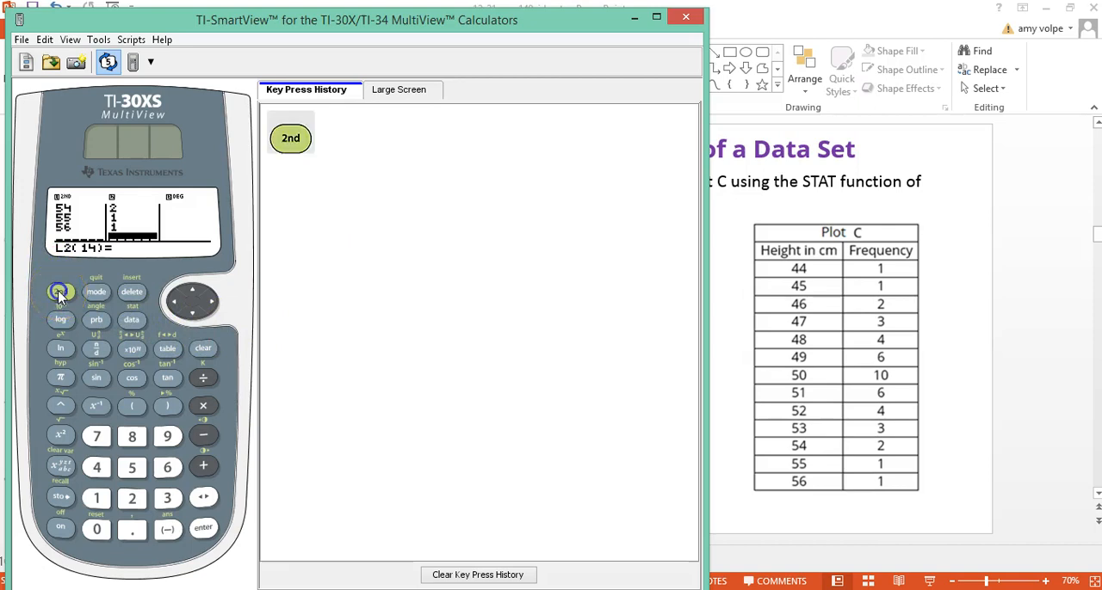
click(131, 320)
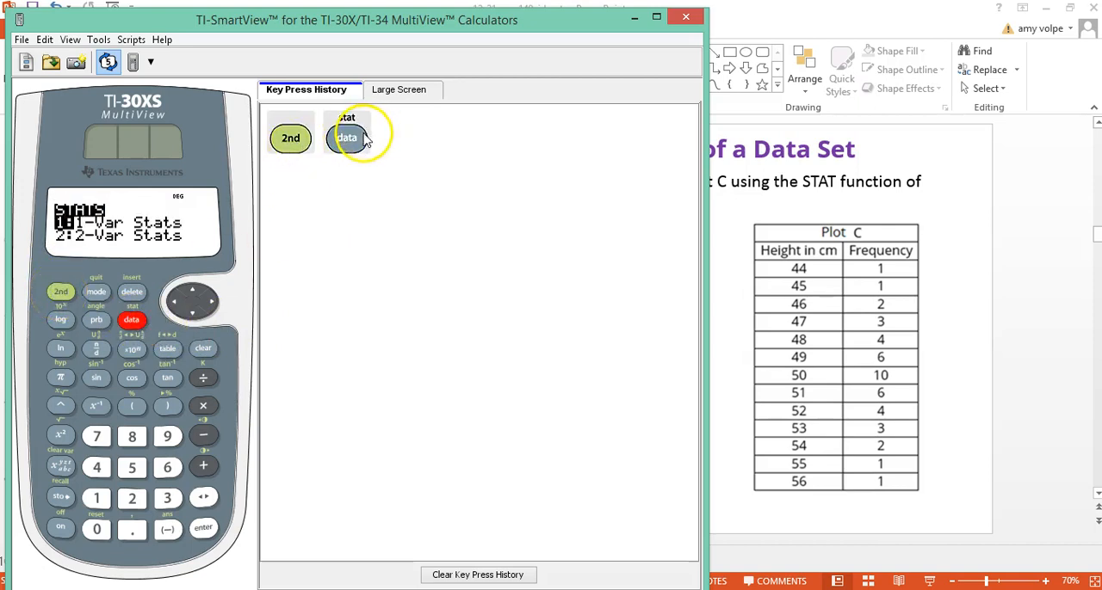
mouse_move(231, 433)
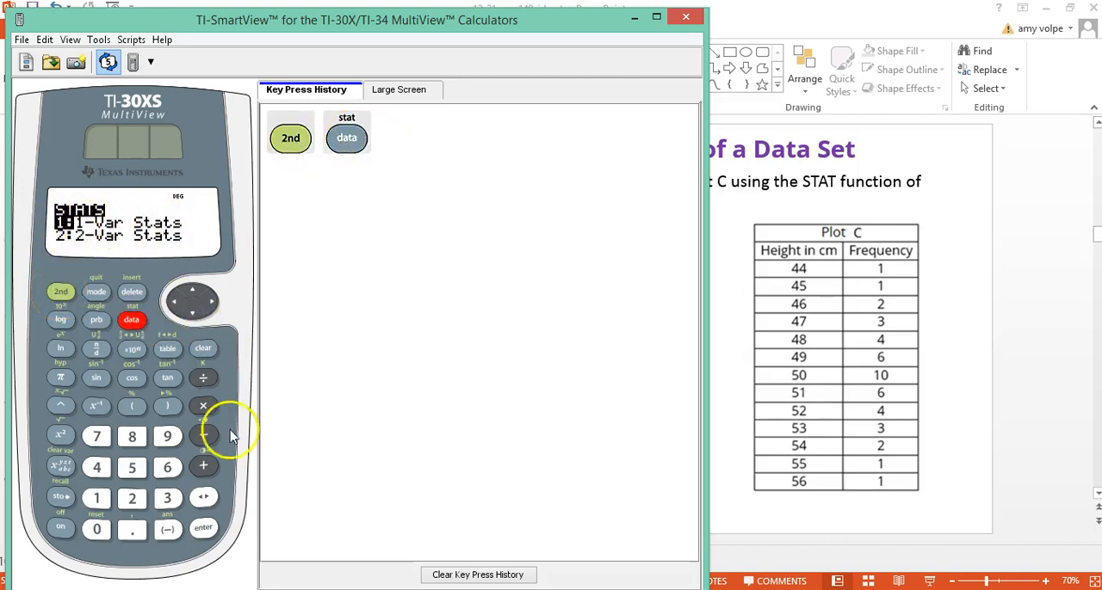
click(203, 529)
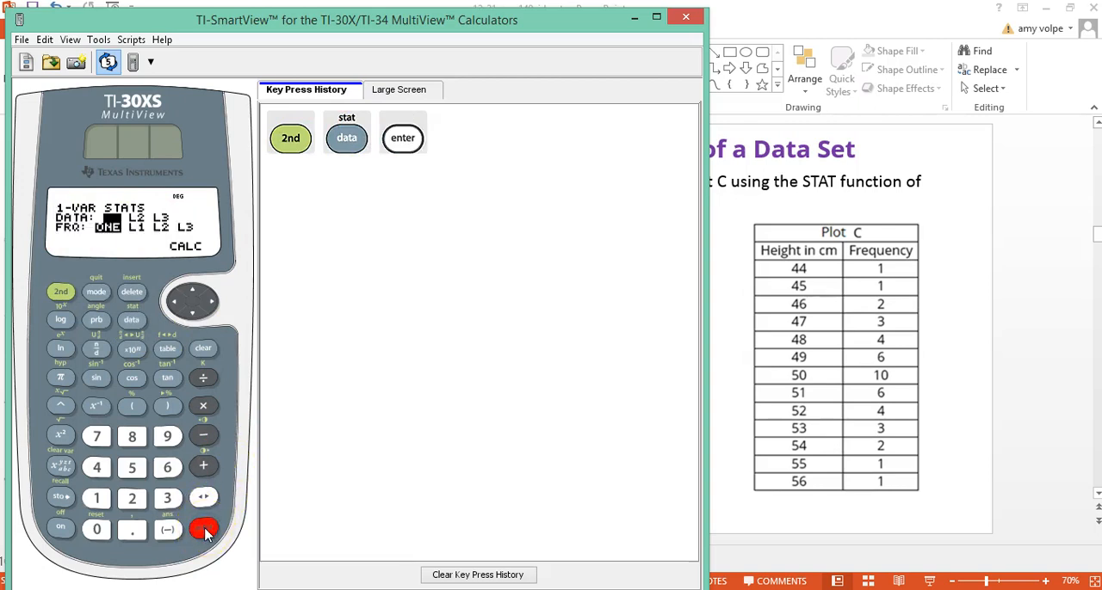
click(203, 530)
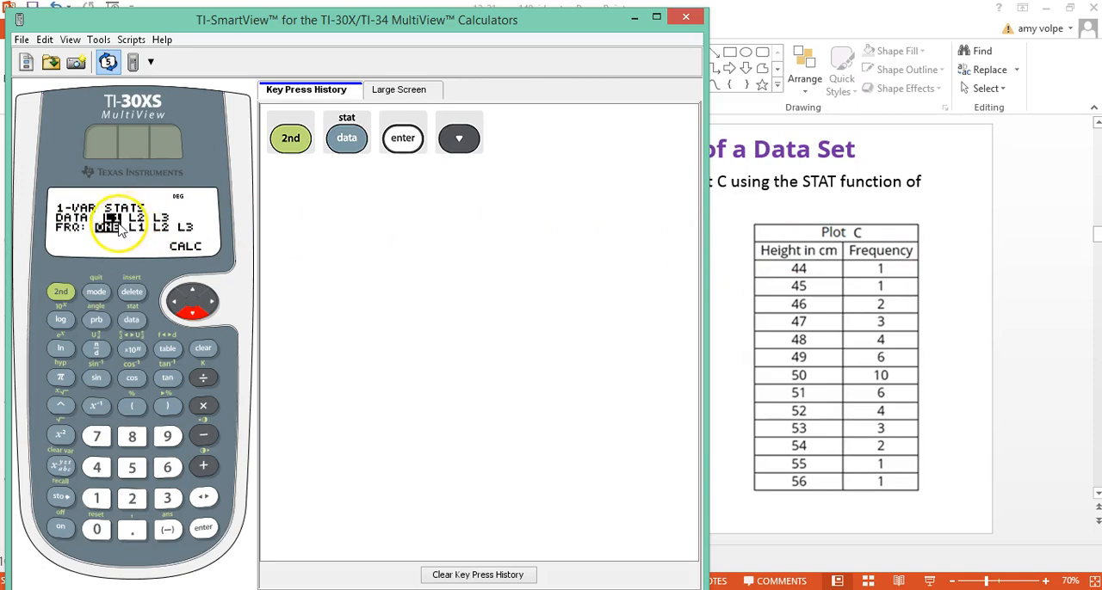
Step: Set FRQ to L2, calculate, and type 2.54 after the equals sign on the slide
click(210, 301)
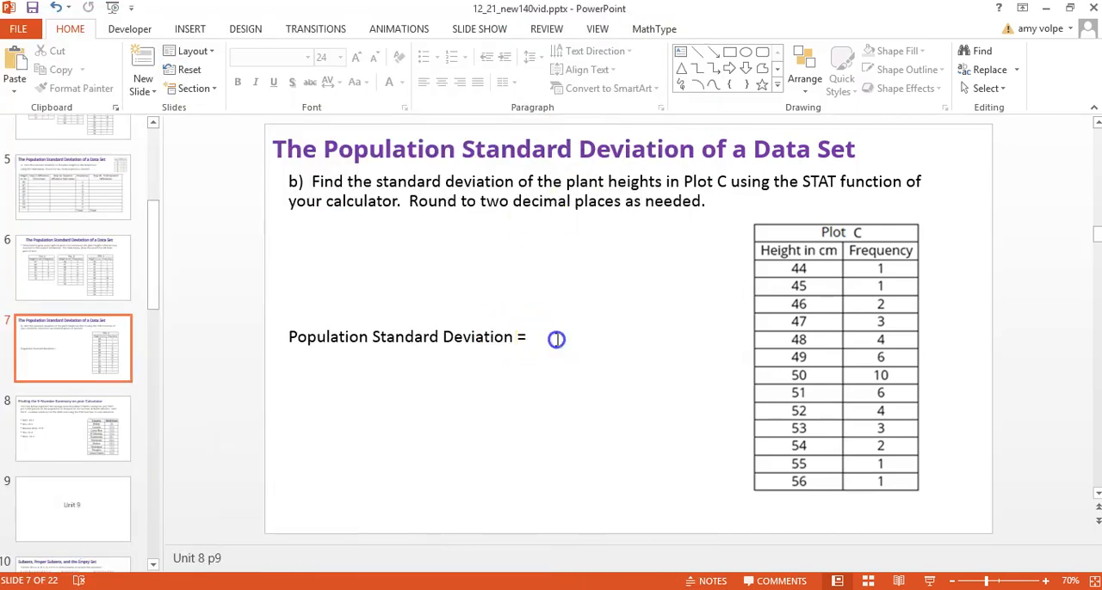
text(2)
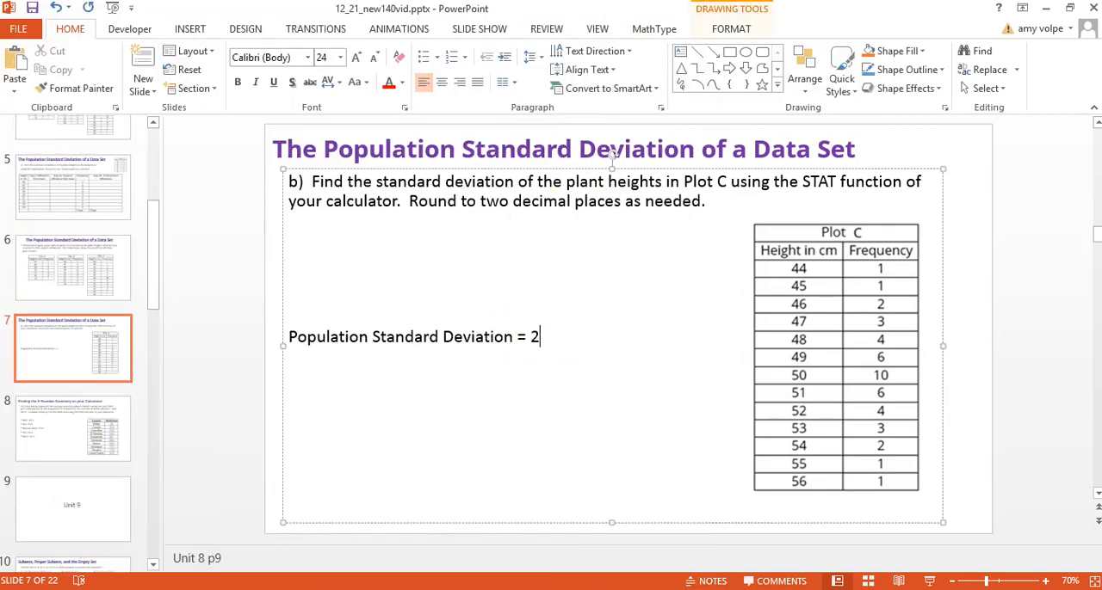
text(.54)
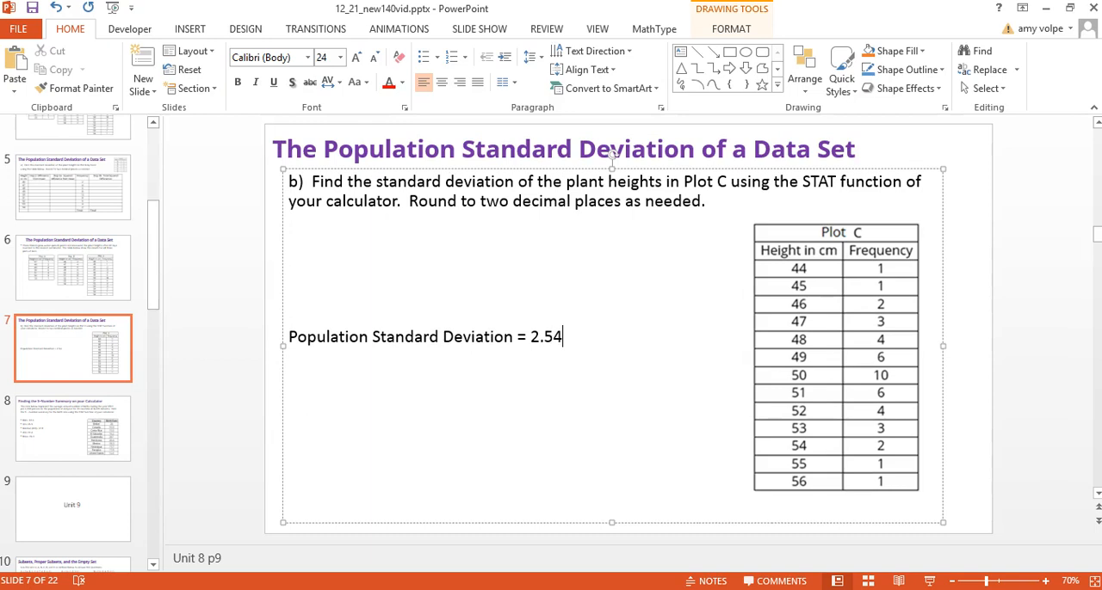